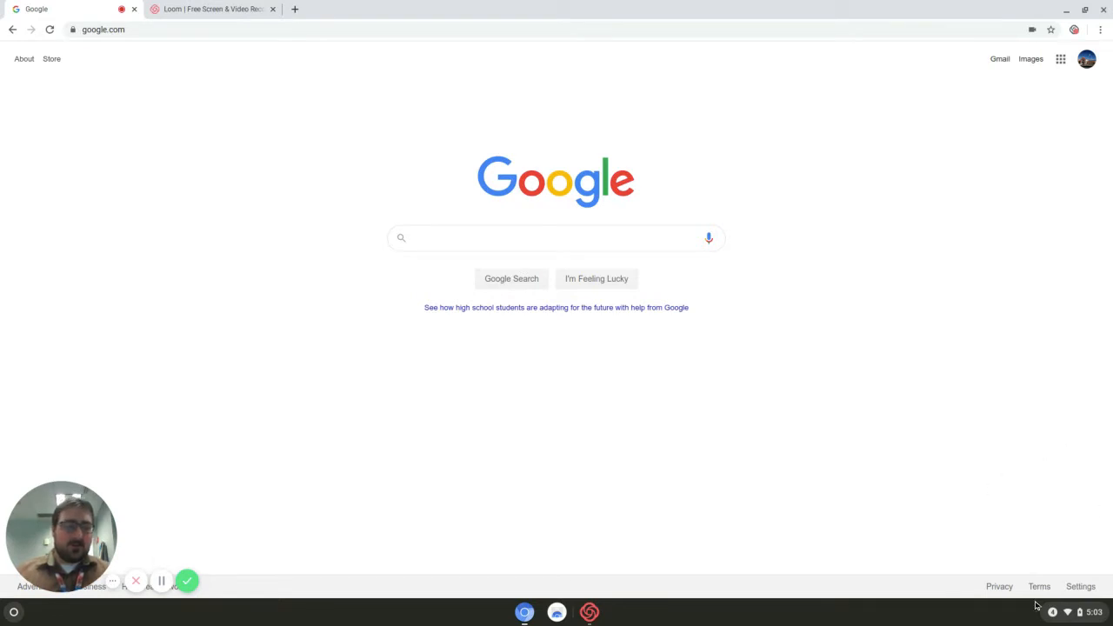
pyautogui.moveTo(729, 402)
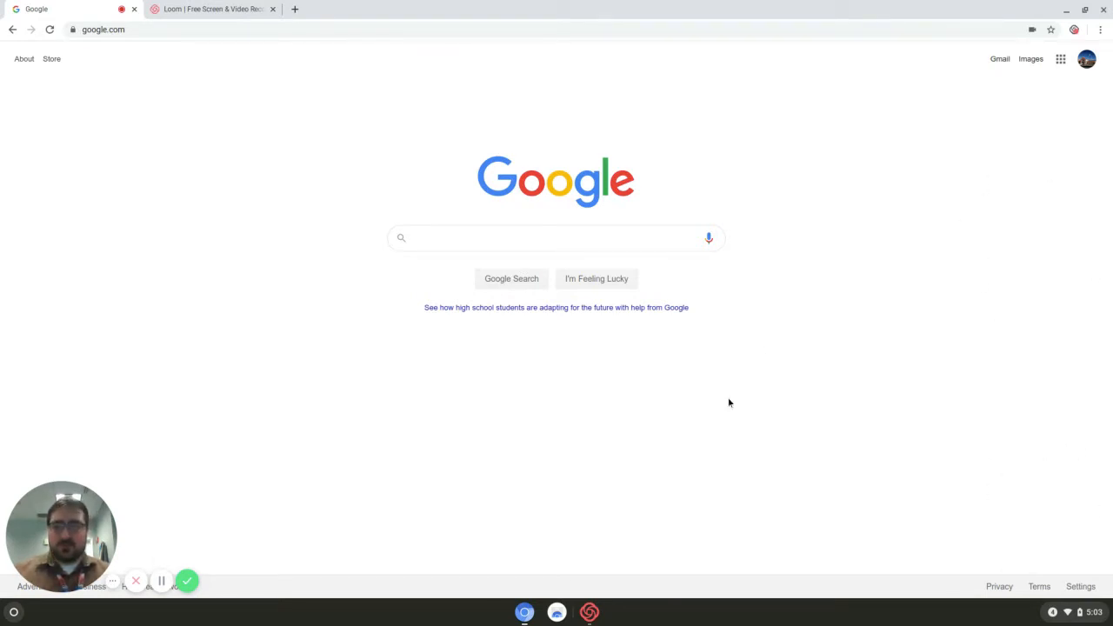
pyautogui.moveTo(910, 182)
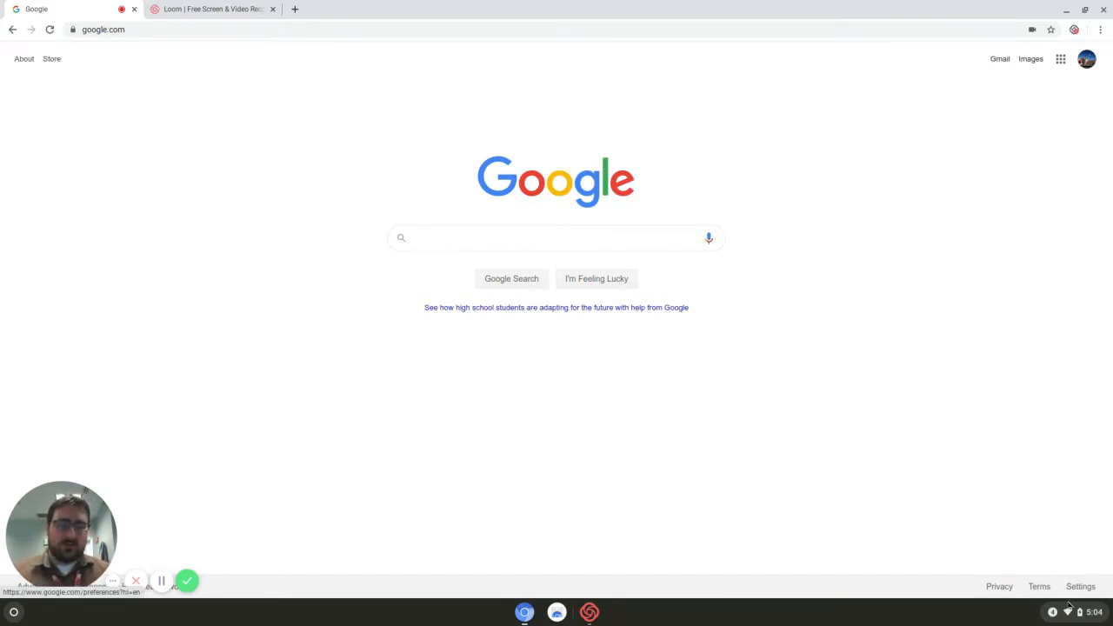
pyautogui.moveTo(708, 135)
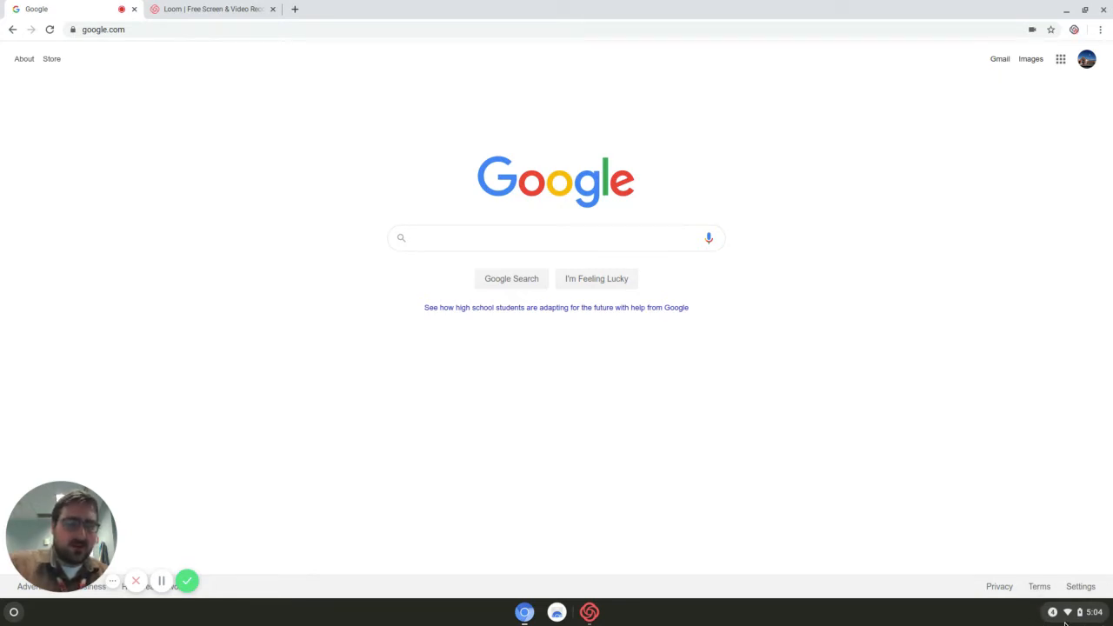
pyautogui.moveTo(973, 621)
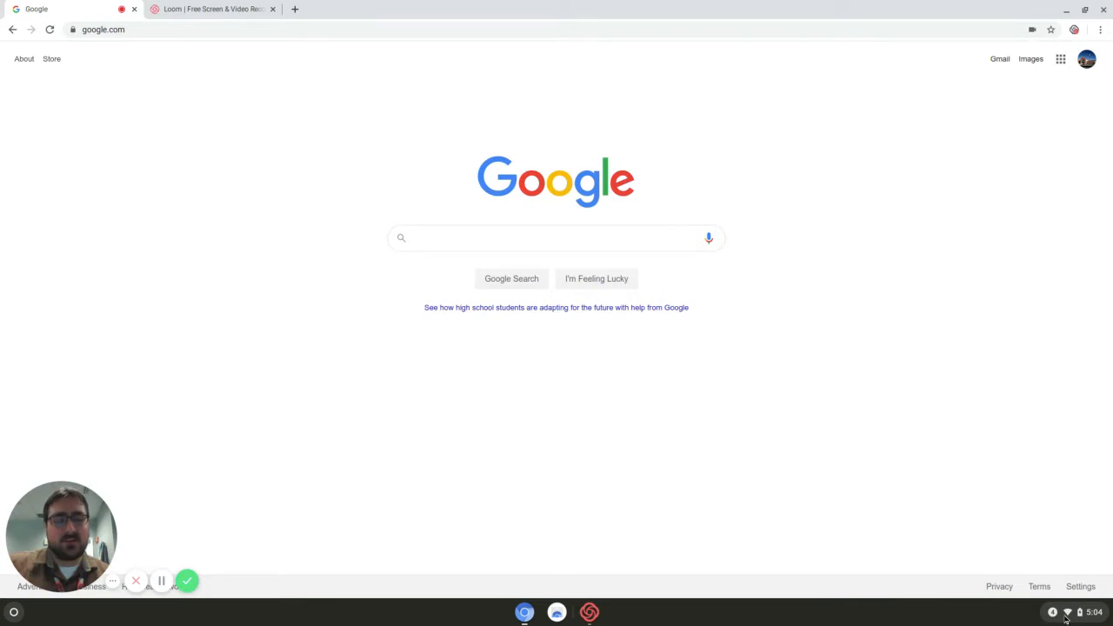
# Switch Wi-Fi off from the quick settings panel, leaving no network connected
pyautogui.click(1067, 611)
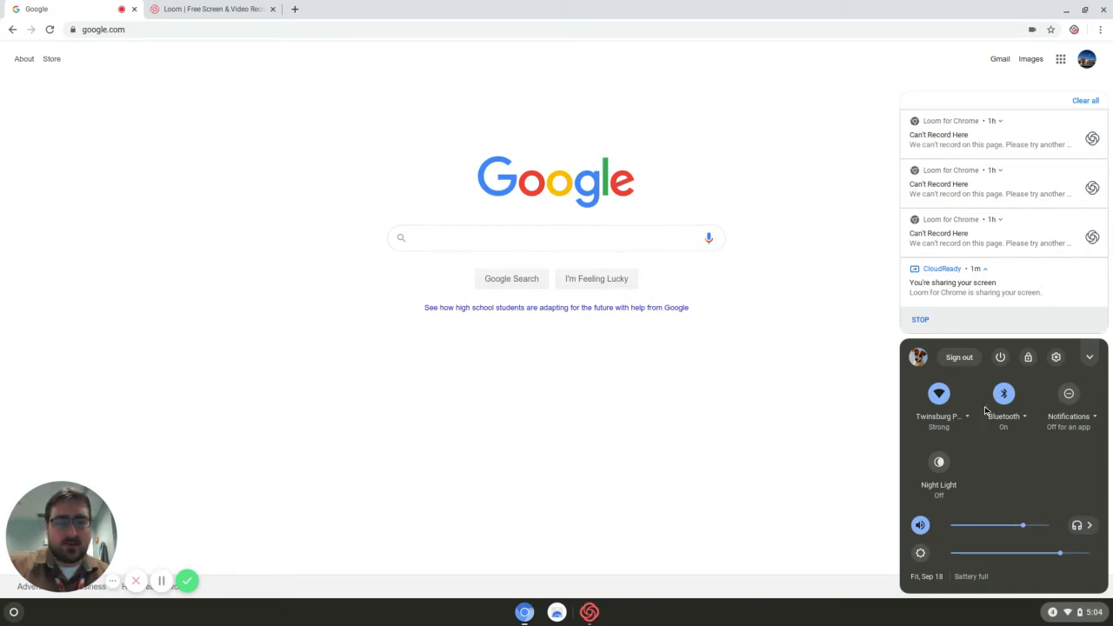
pyautogui.moveTo(946, 463)
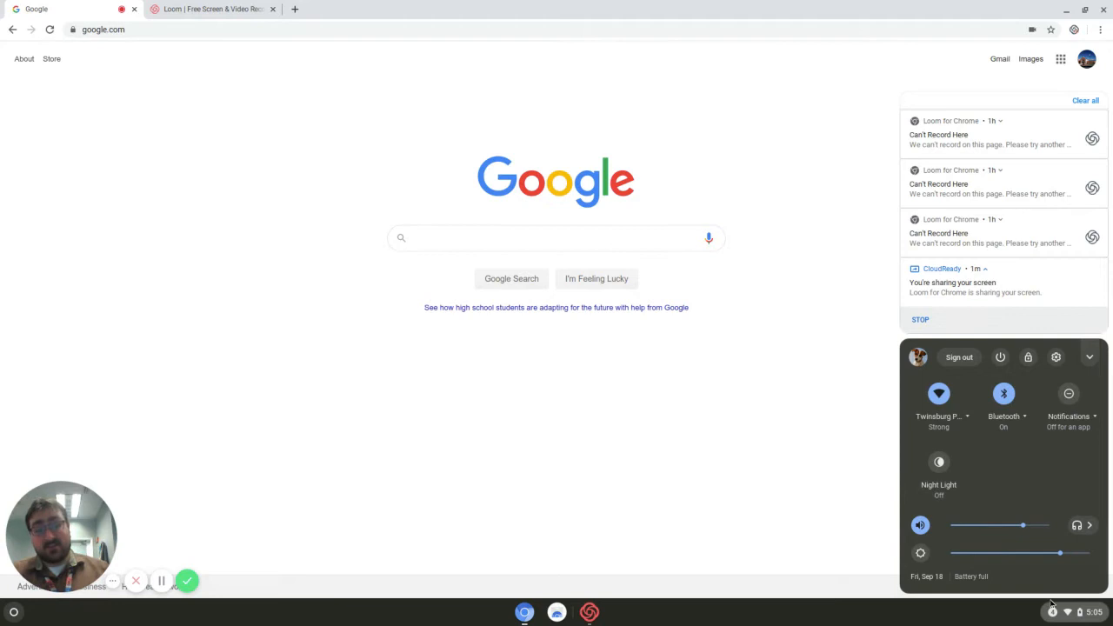
pyautogui.moveTo(962, 453)
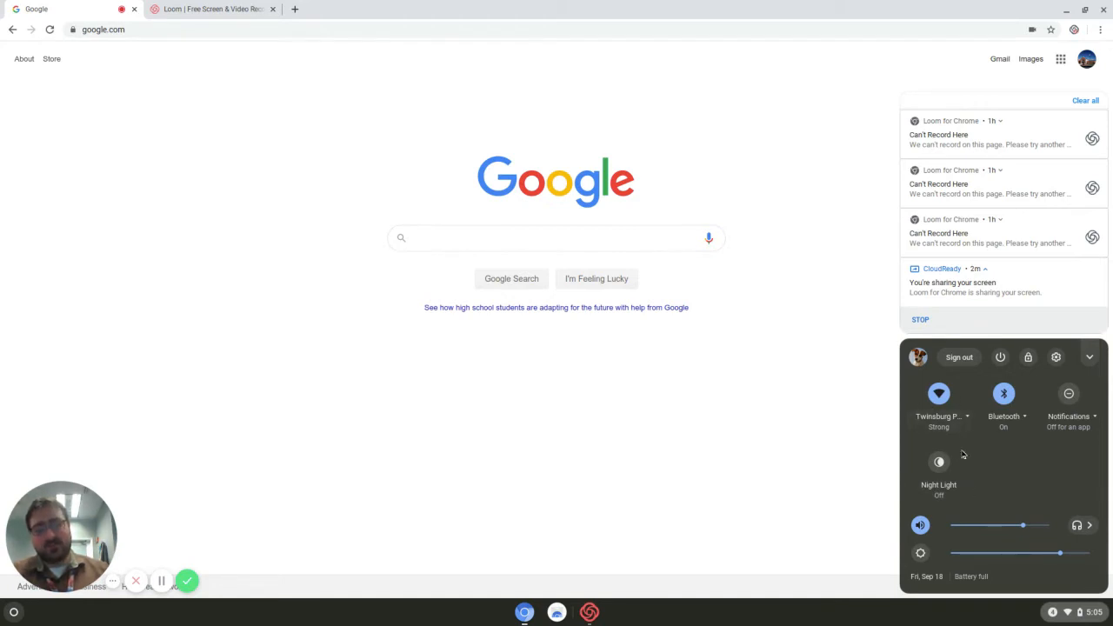
pyautogui.moveTo(905, 436)
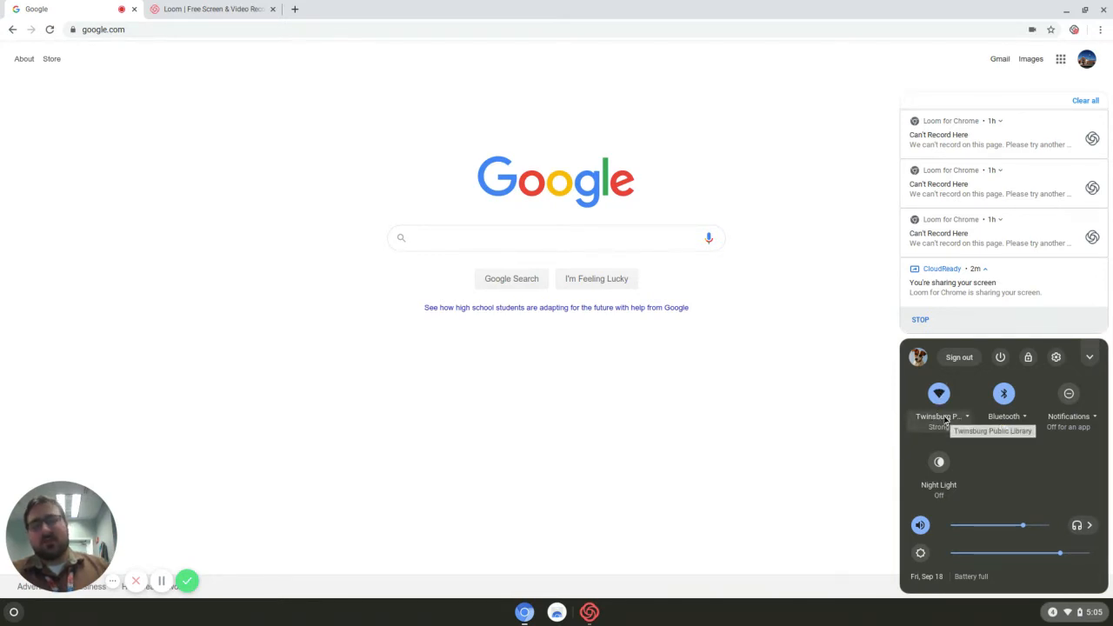
pyautogui.click(938, 394)
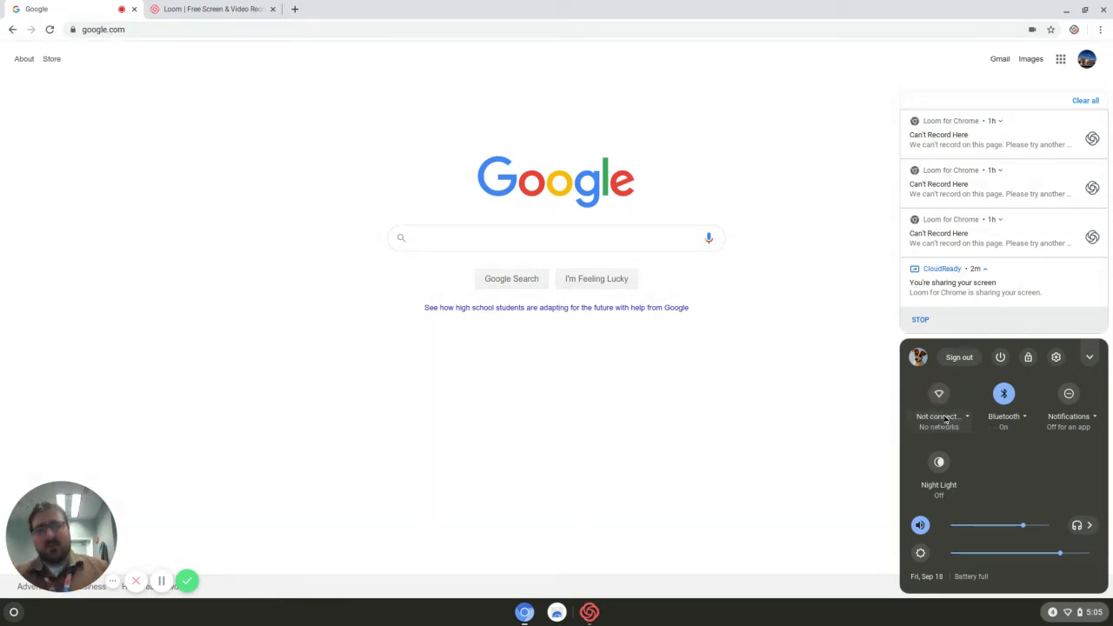
pyautogui.moveTo(938, 393)
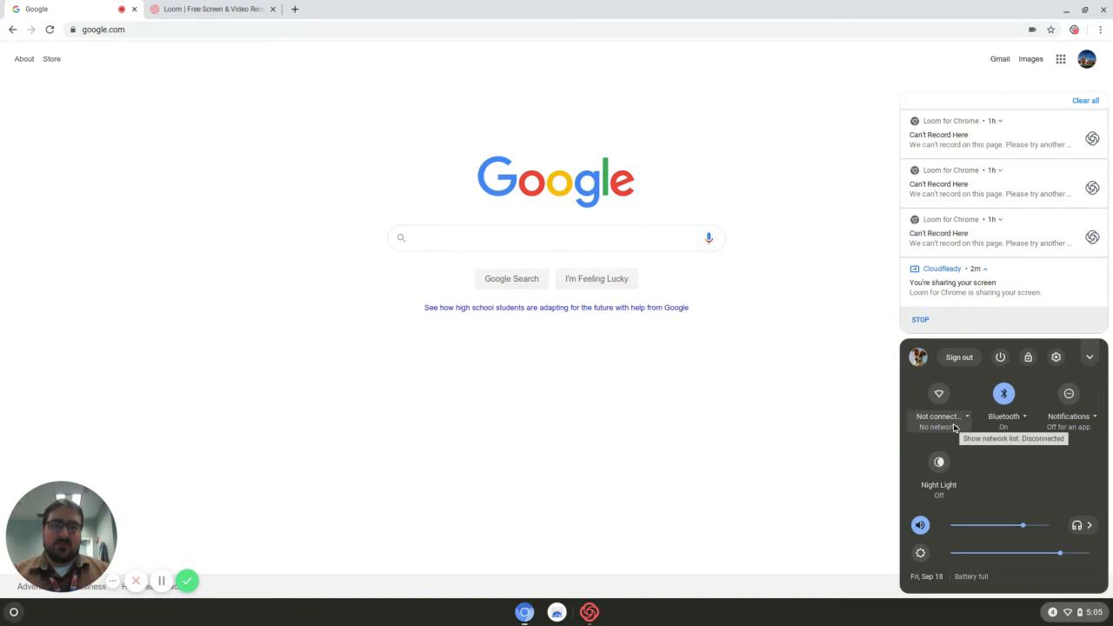
pyautogui.moveTo(939, 394)
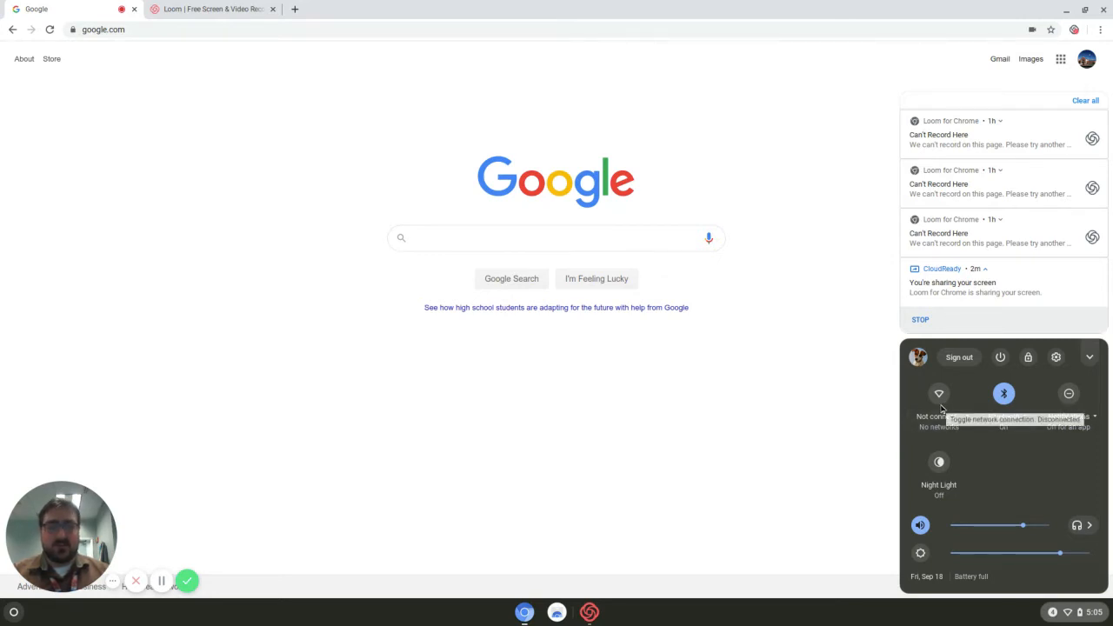
# Toggle Wi-Fi off and on so it reconnects to Twinsburg Public Library
pyautogui.click(939, 393)
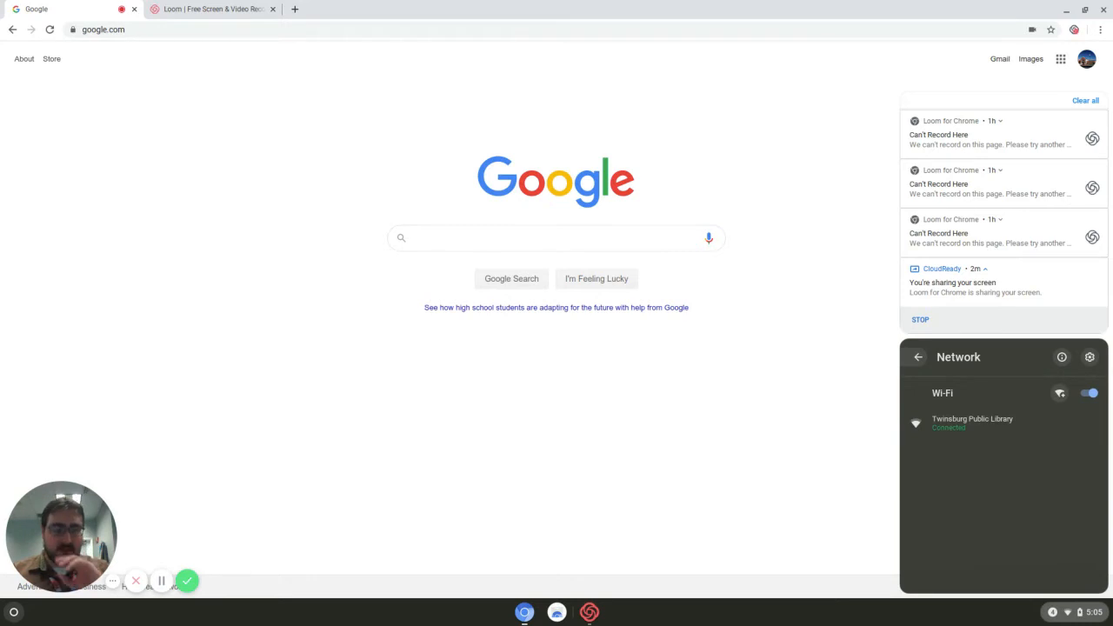
pyautogui.moveTo(1076, 421)
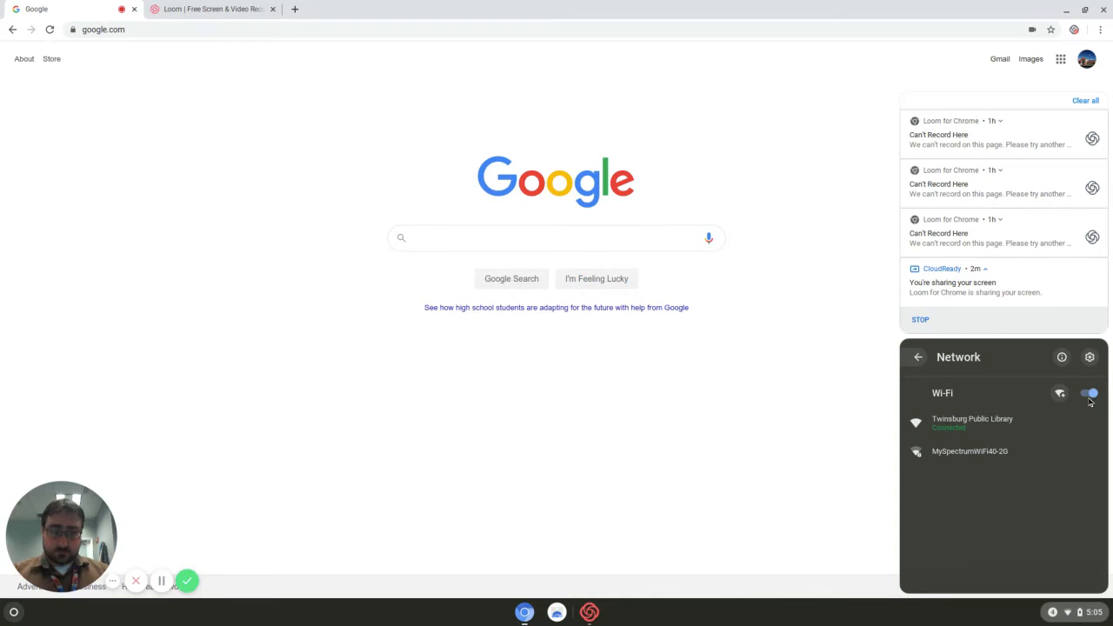
pyautogui.click(1087, 393)
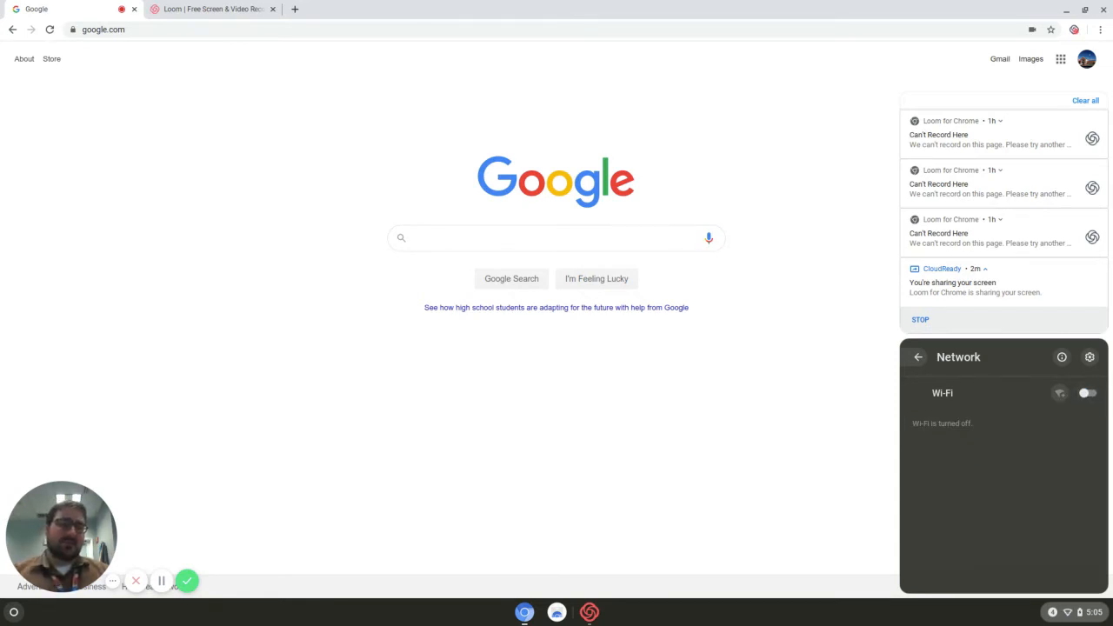
pyautogui.click(1086, 393)
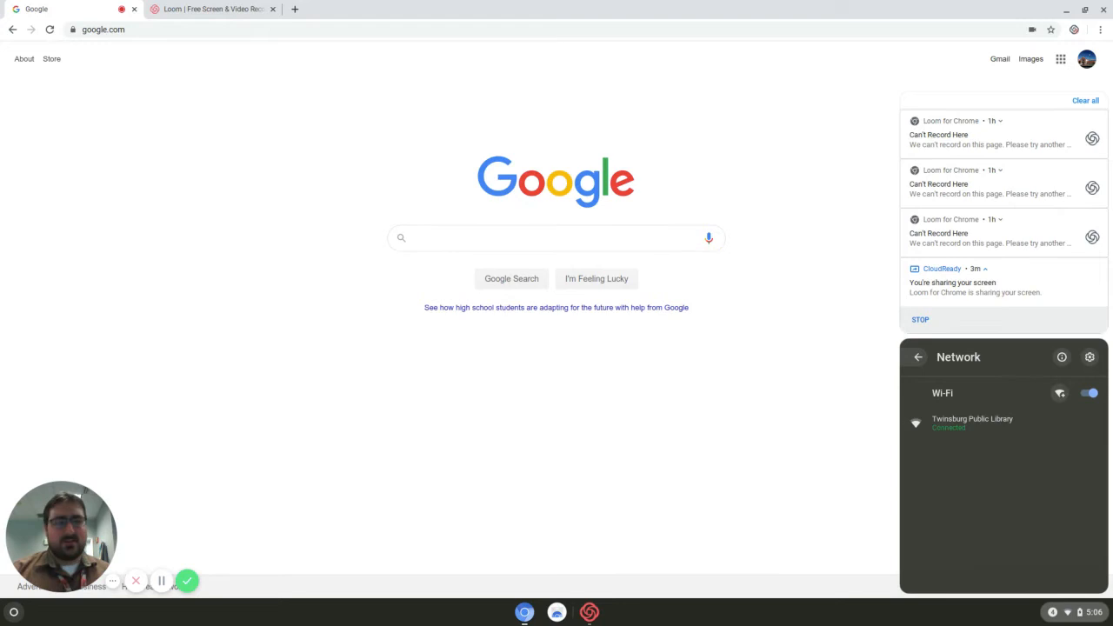
pyautogui.moveTo(726, 453)
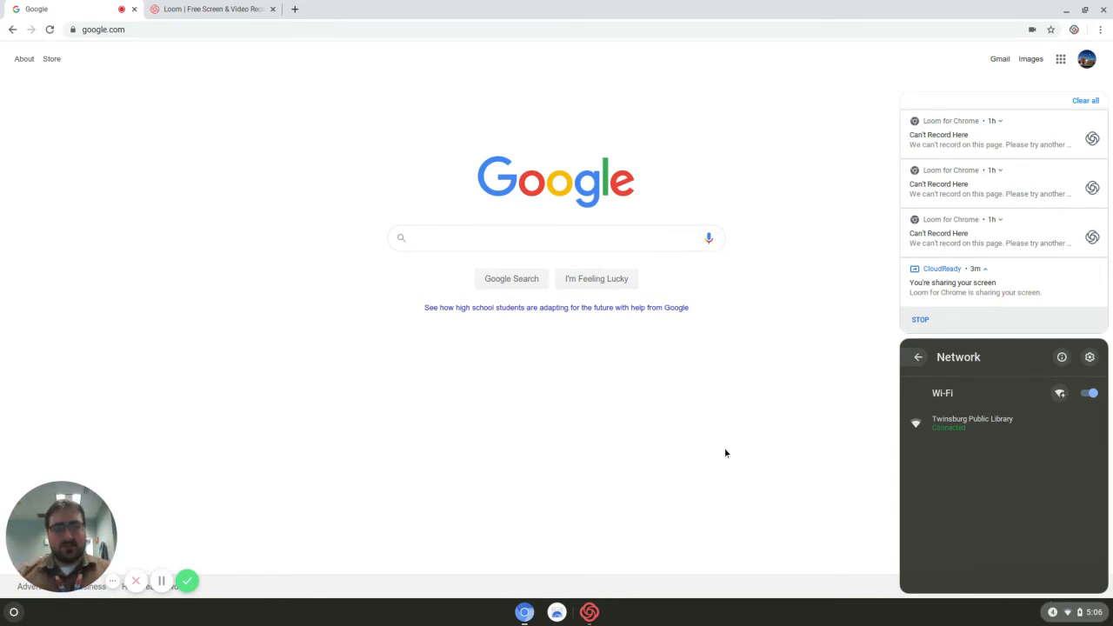
pyautogui.click(919, 357)
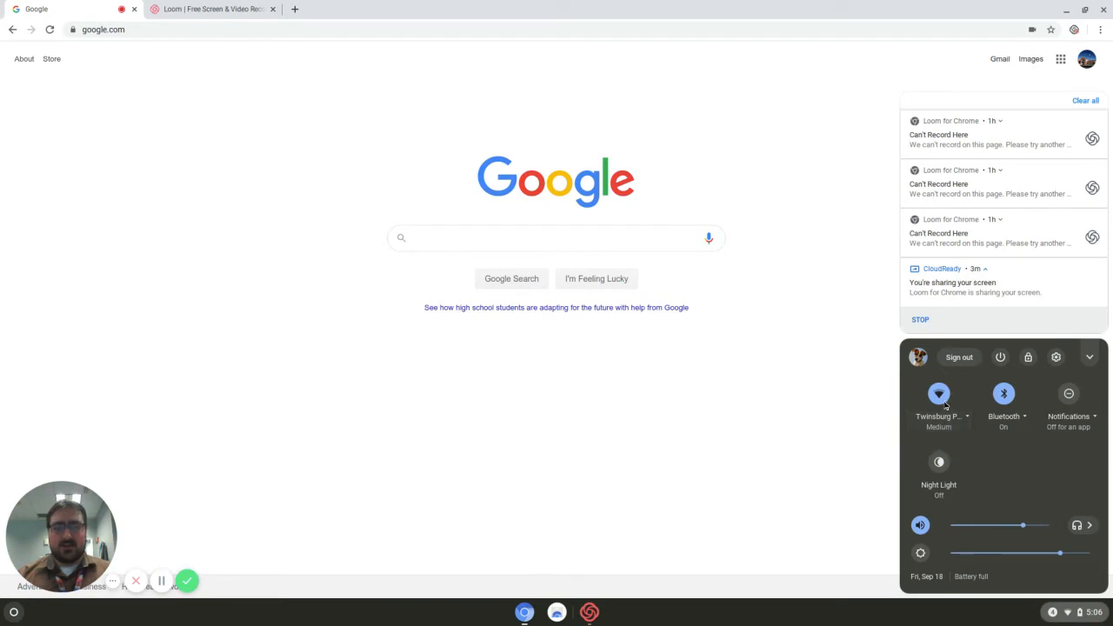
# Select the V35 ThinQ_4521 hotspot from the network list and enter its password
pyautogui.click(938, 394)
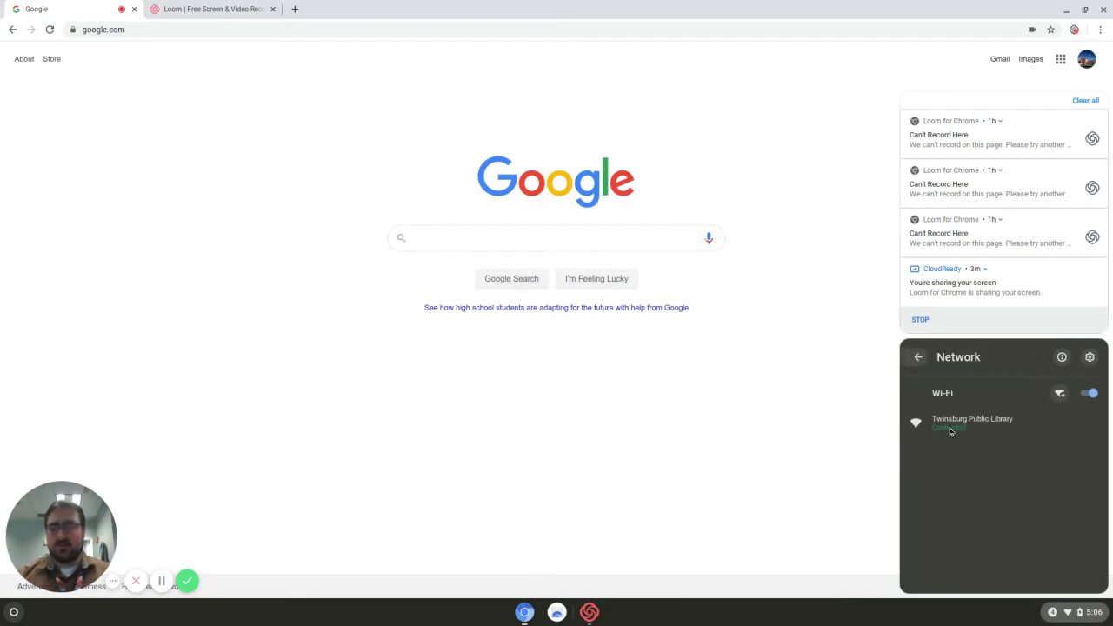
pyautogui.moveTo(1015, 447)
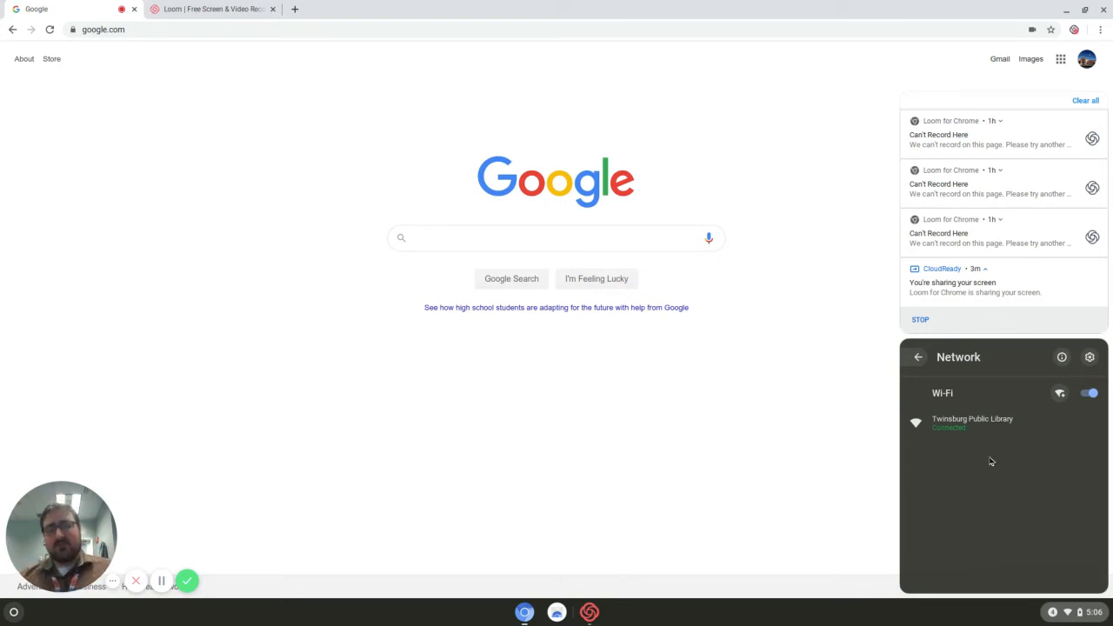
pyautogui.moveTo(959, 426)
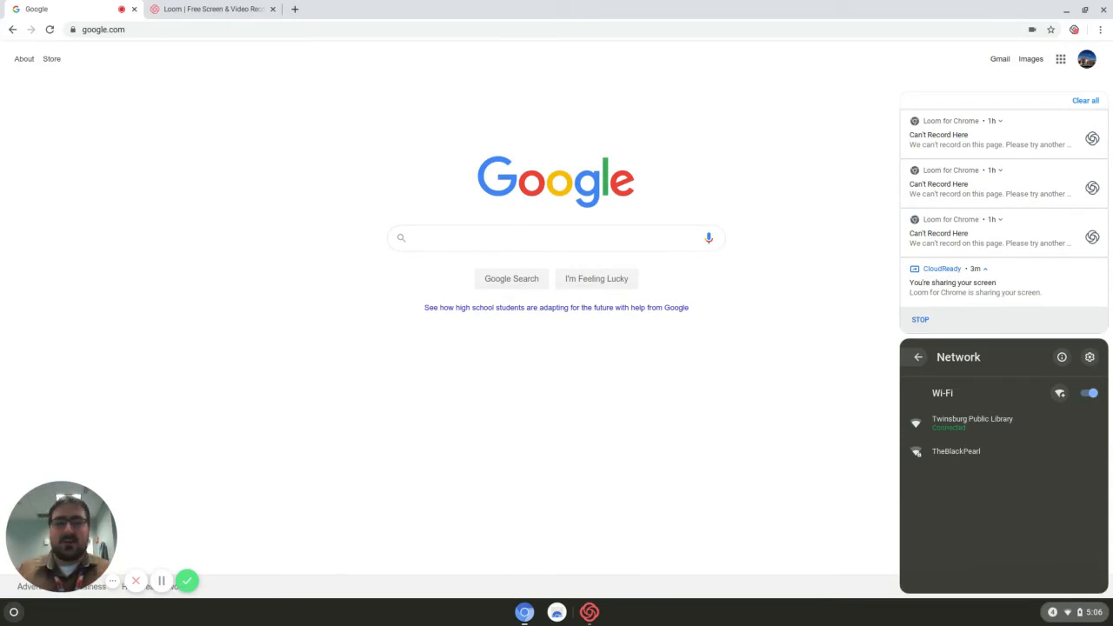
pyautogui.moveTo(1033, 436)
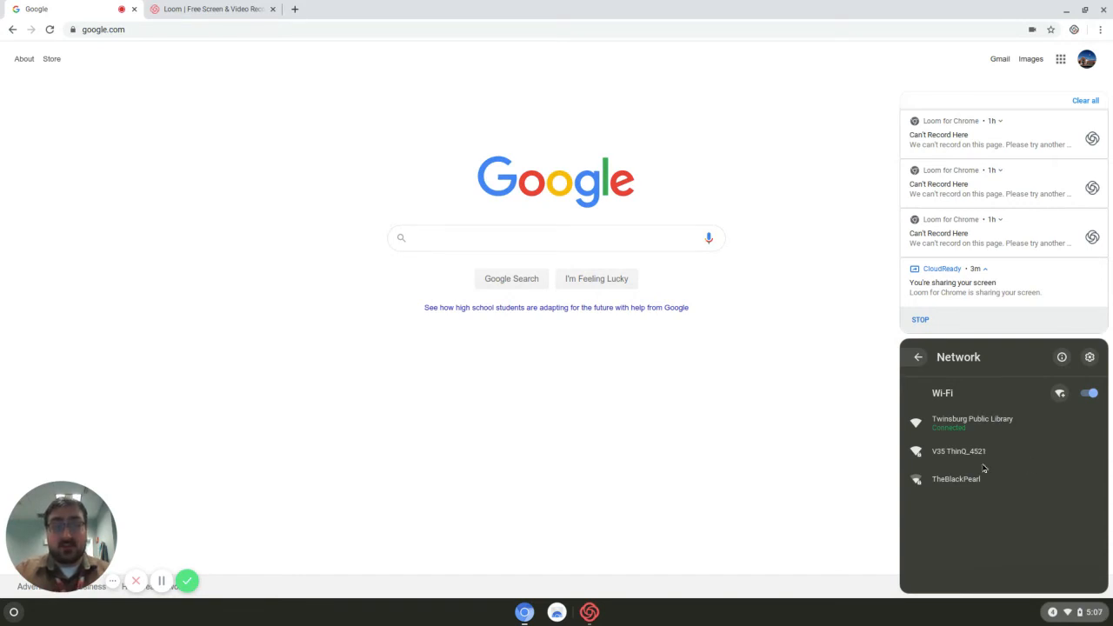
pyautogui.moveTo(973, 450)
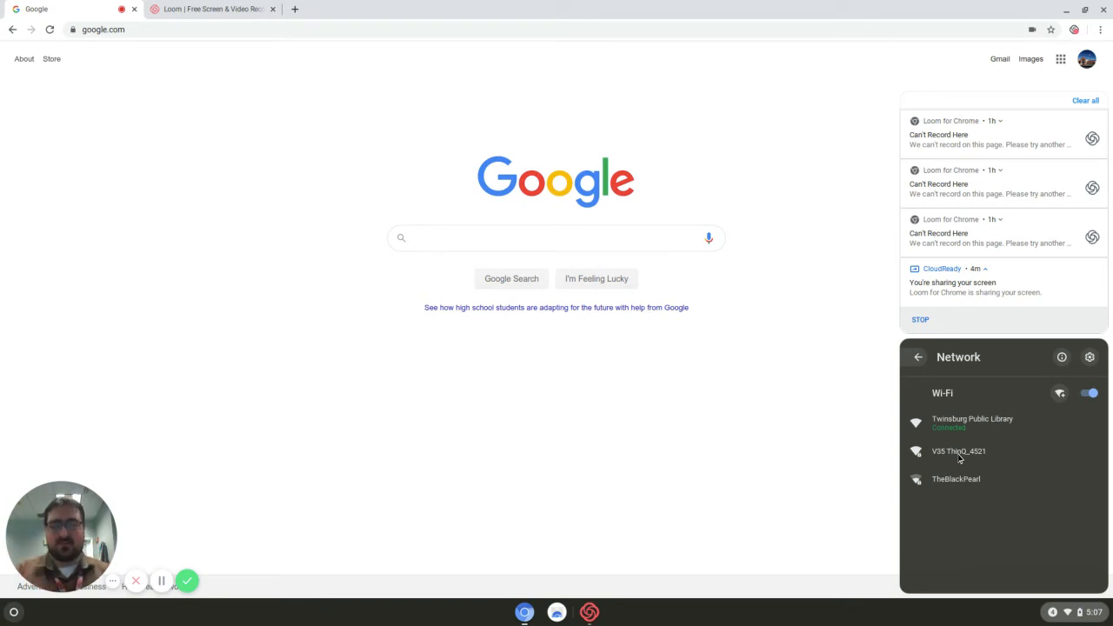
pyautogui.moveTo(953, 468)
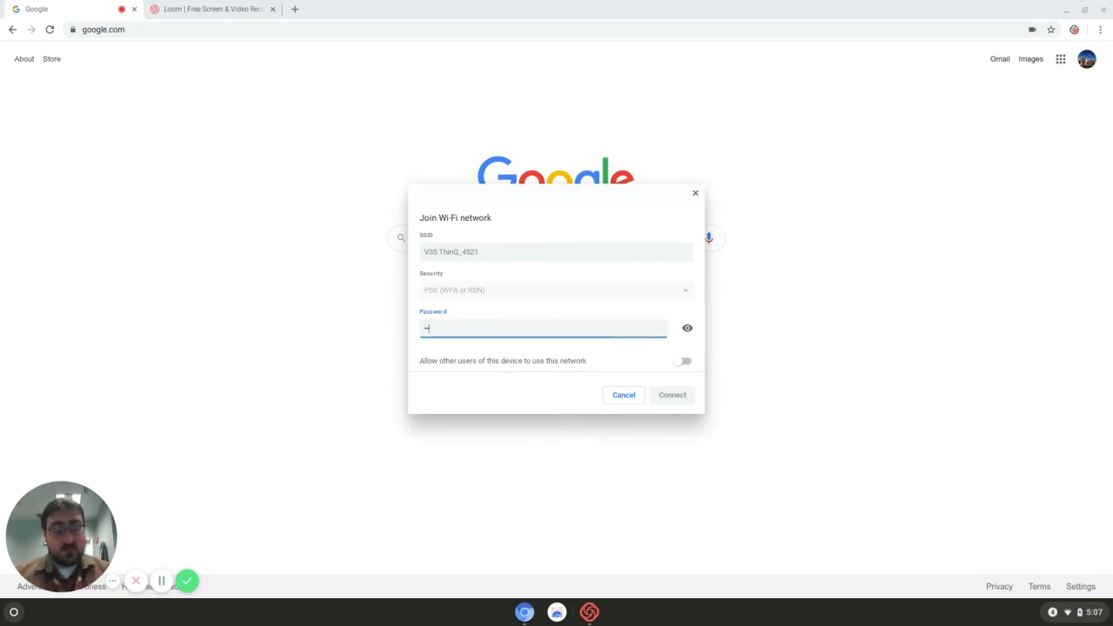
pyautogui.write('password')
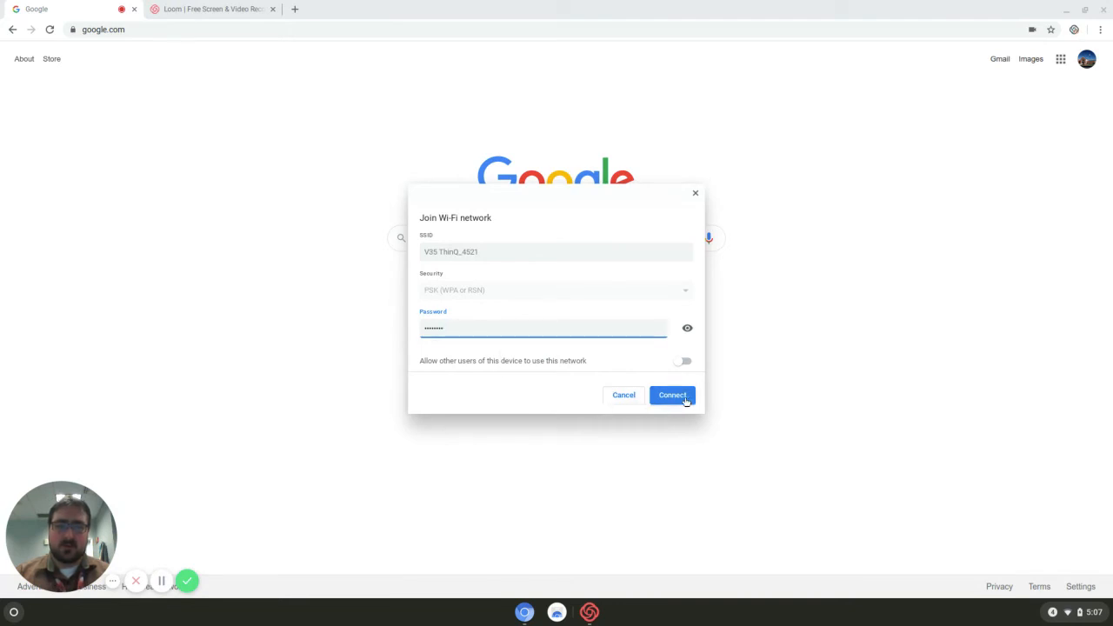
# Join V35 ThinQ_4521 and confirm the connection in quick settings
pyautogui.click(671, 395)
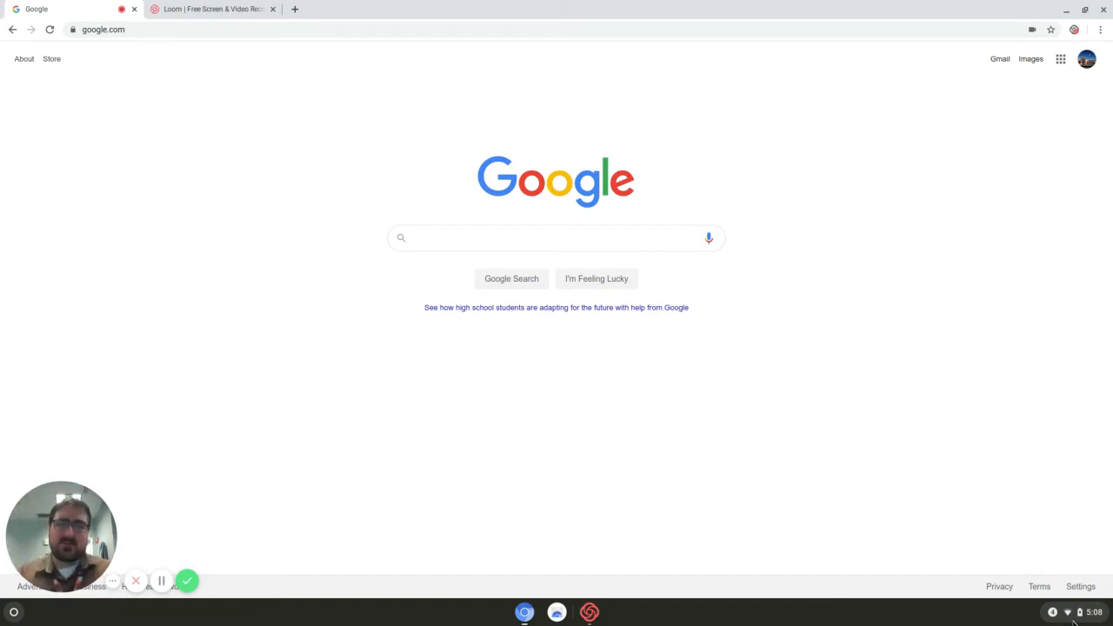
pyautogui.click(1081, 612)
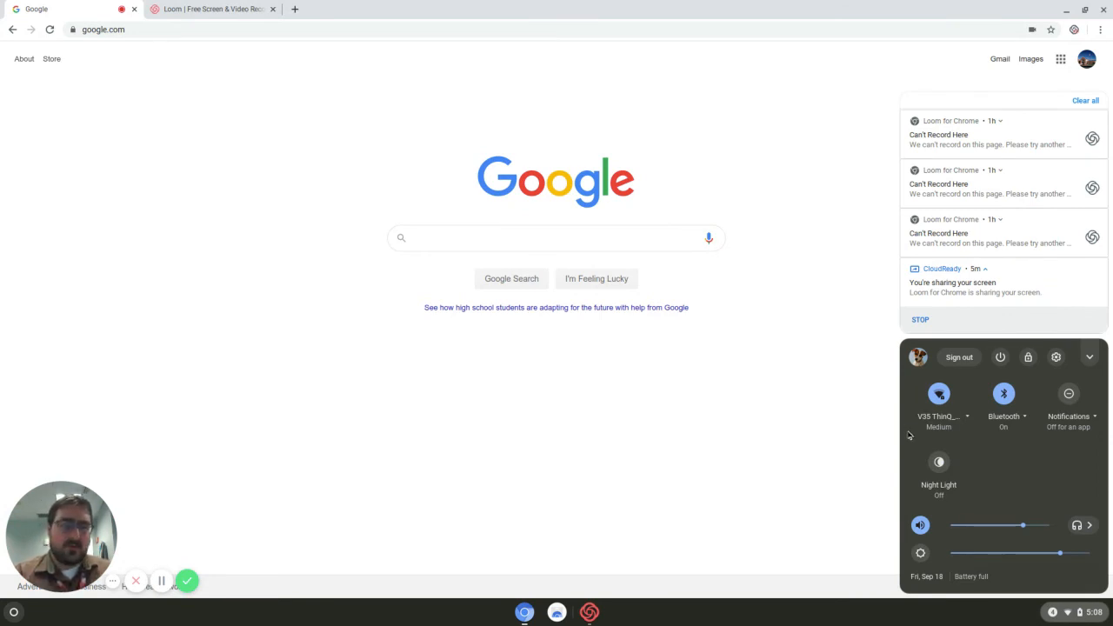
# Open the Settings details page for the connected V35 ThinQ_4521 network
pyautogui.click(727, 465)
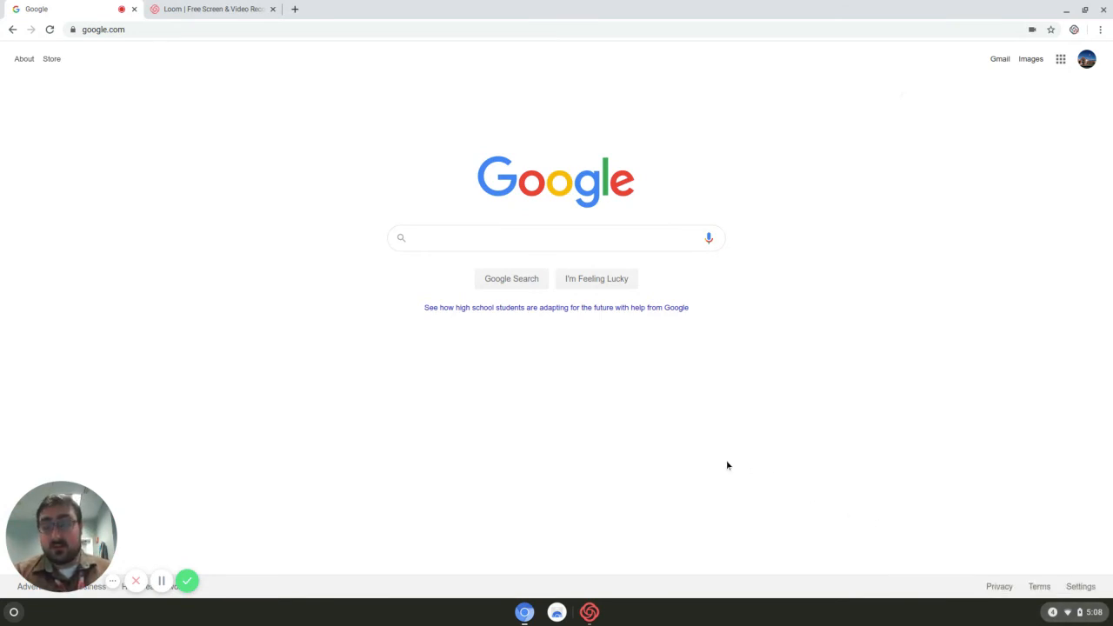
pyautogui.moveTo(983, 551)
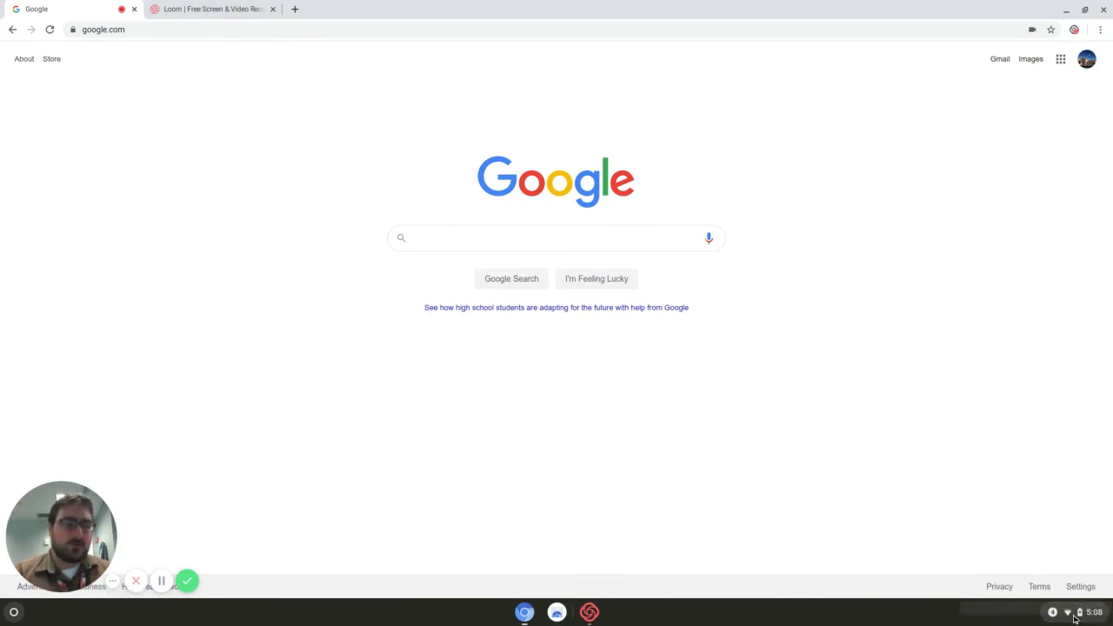
pyautogui.click(1081, 612)
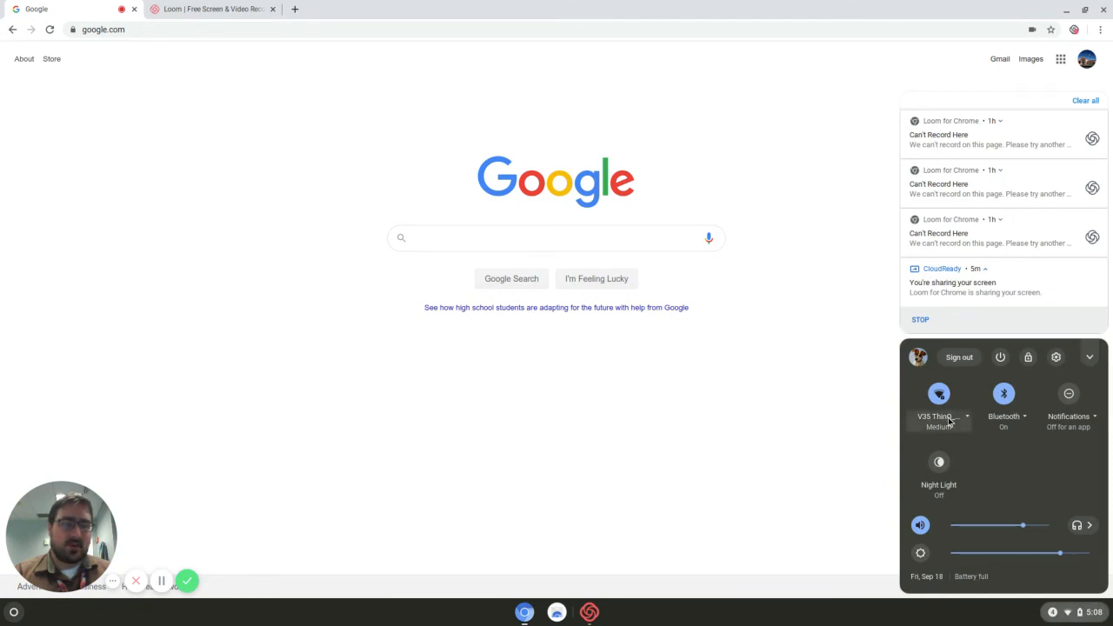
pyautogui.click(938, 393)
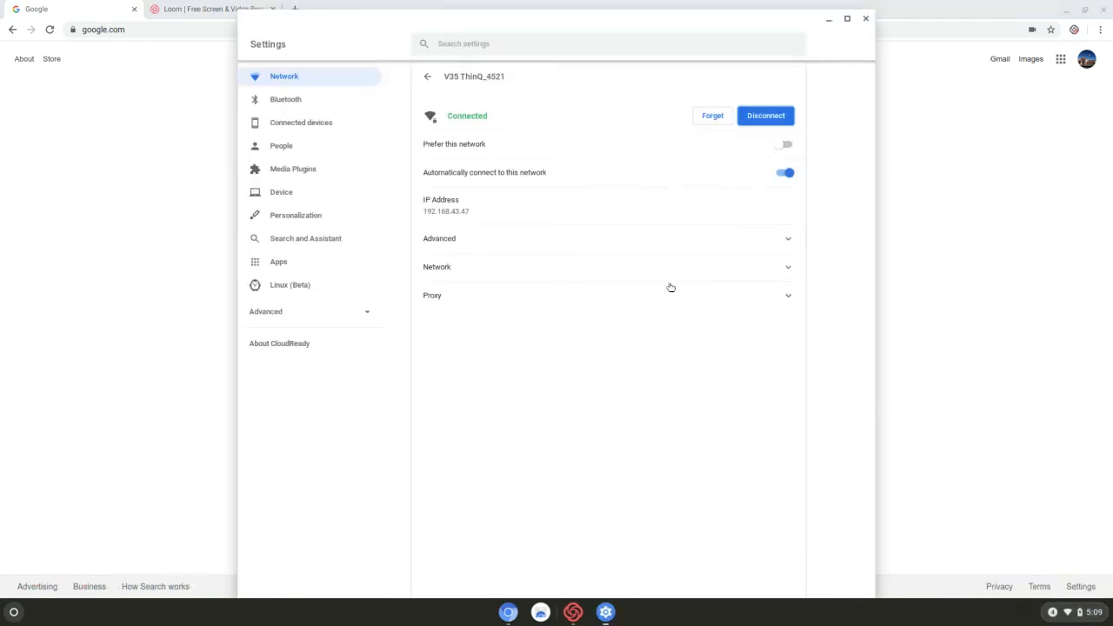
pyautogui.moveTo(668, 310)
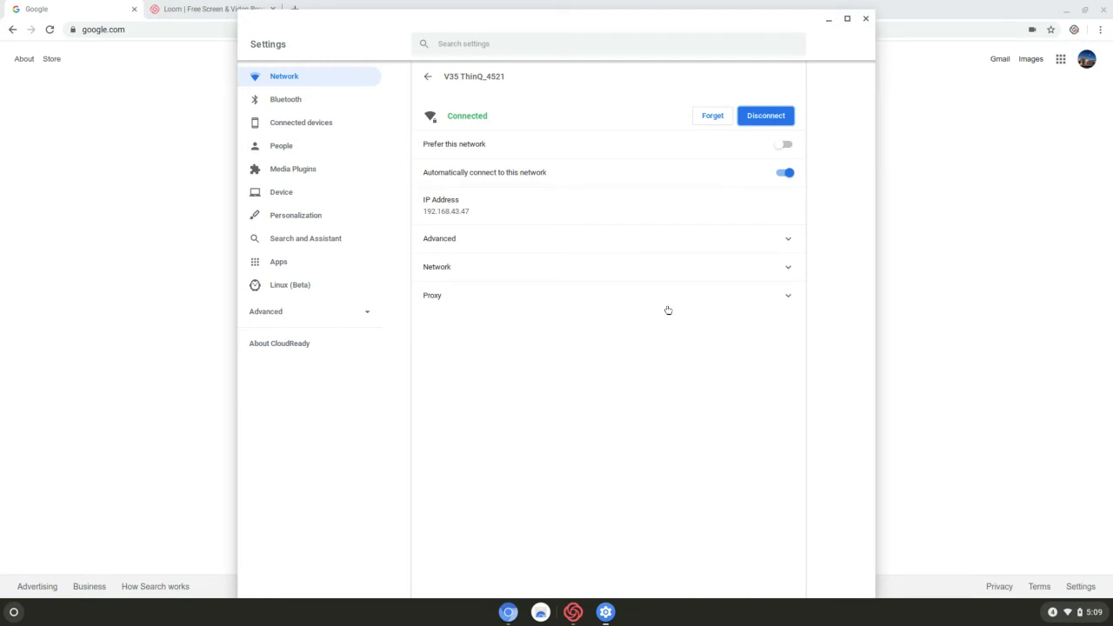
pyautogui.moveTo(485, 292)
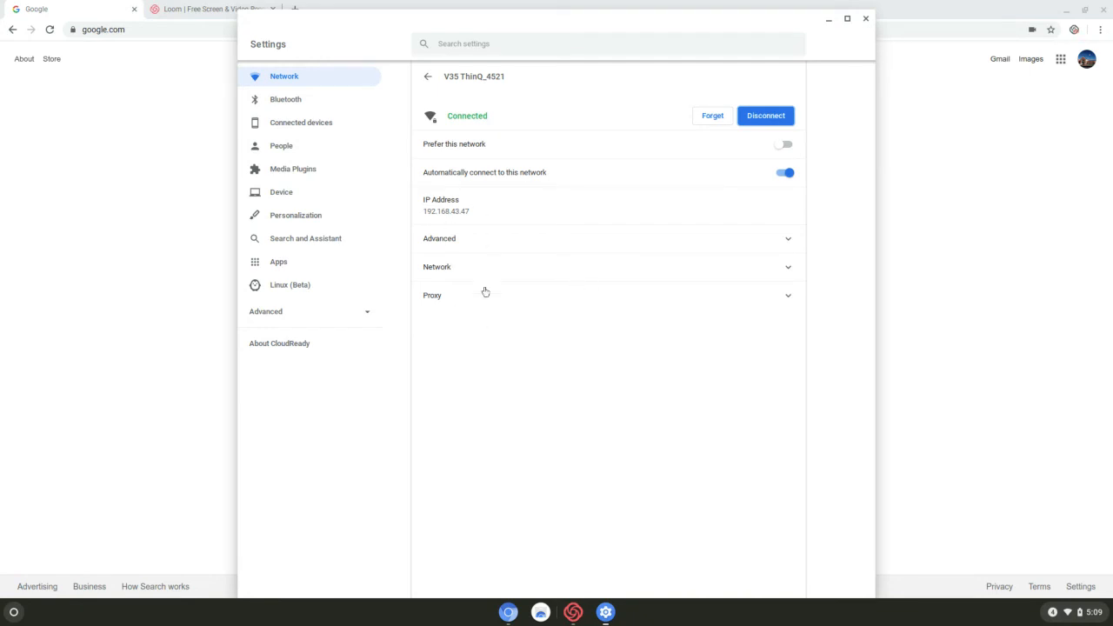
pyautogui.moveTo(546, 150)
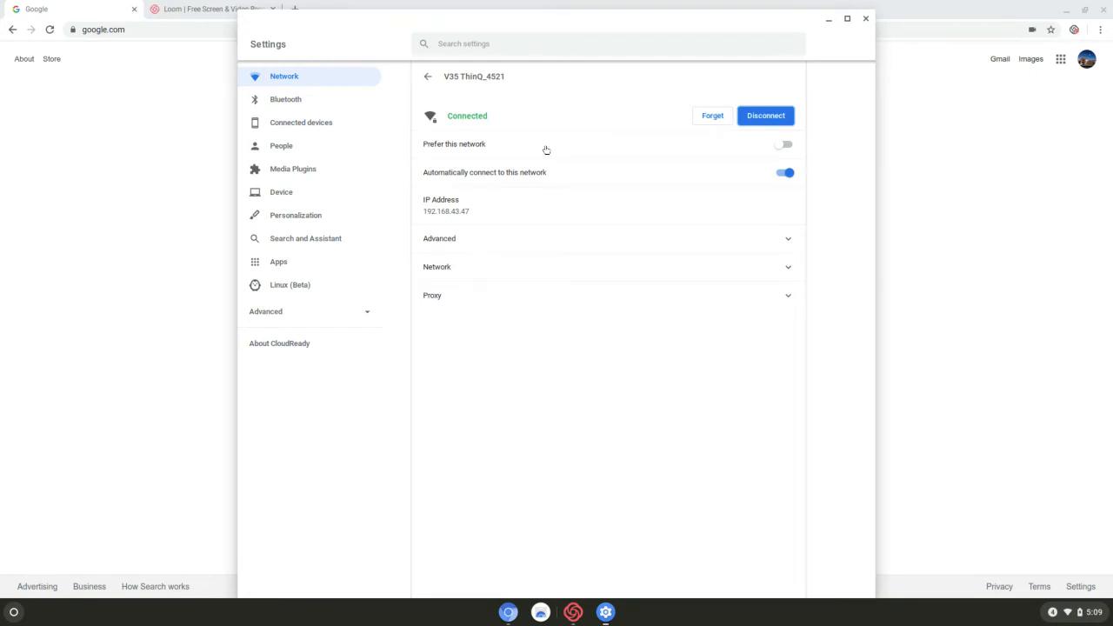
pyautogui.moveTo(731, 126)
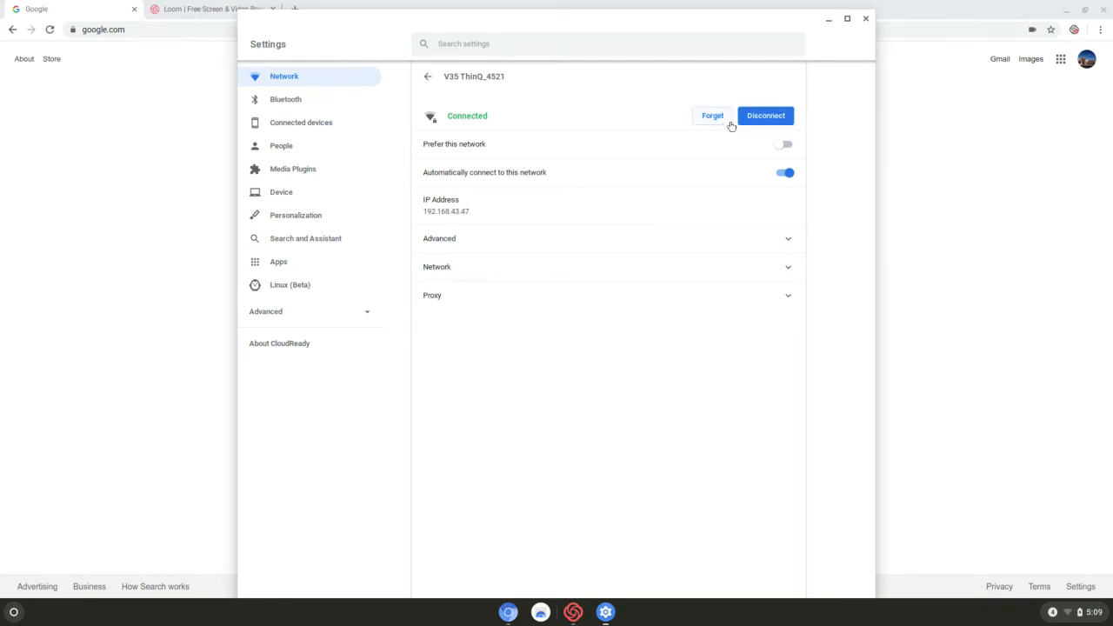
# Forget the saved V35 ThinQ_4521 network
pyautogui.click(427, 77)
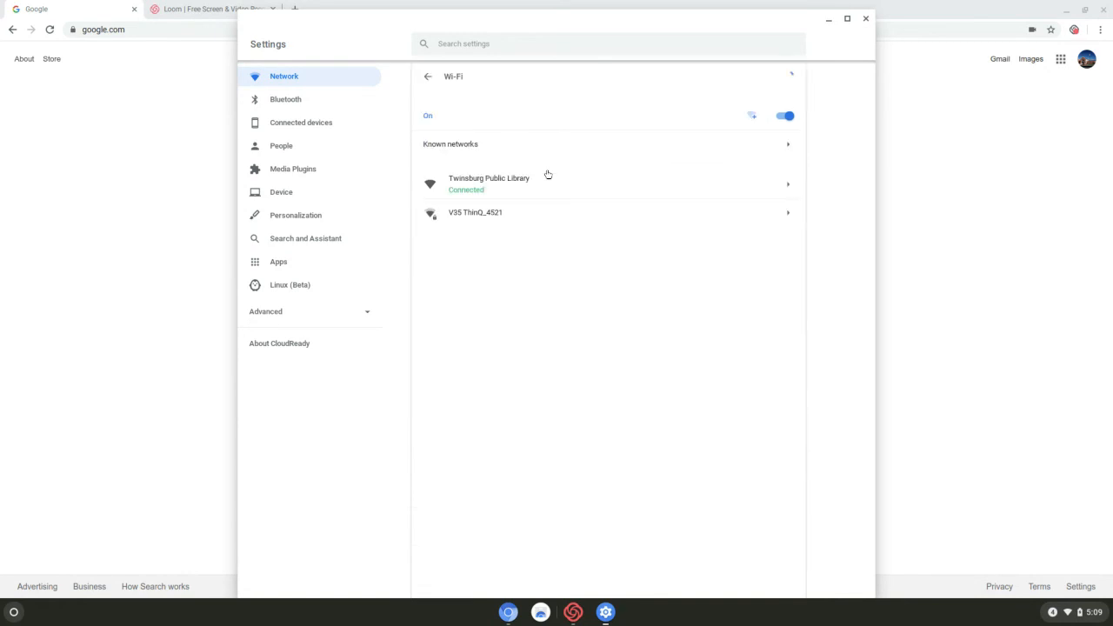
# Rejoin V35 ThinQ_4521 from the Settings Wi-Fi list with the re-entered password
pyautogui.click(475, 212)
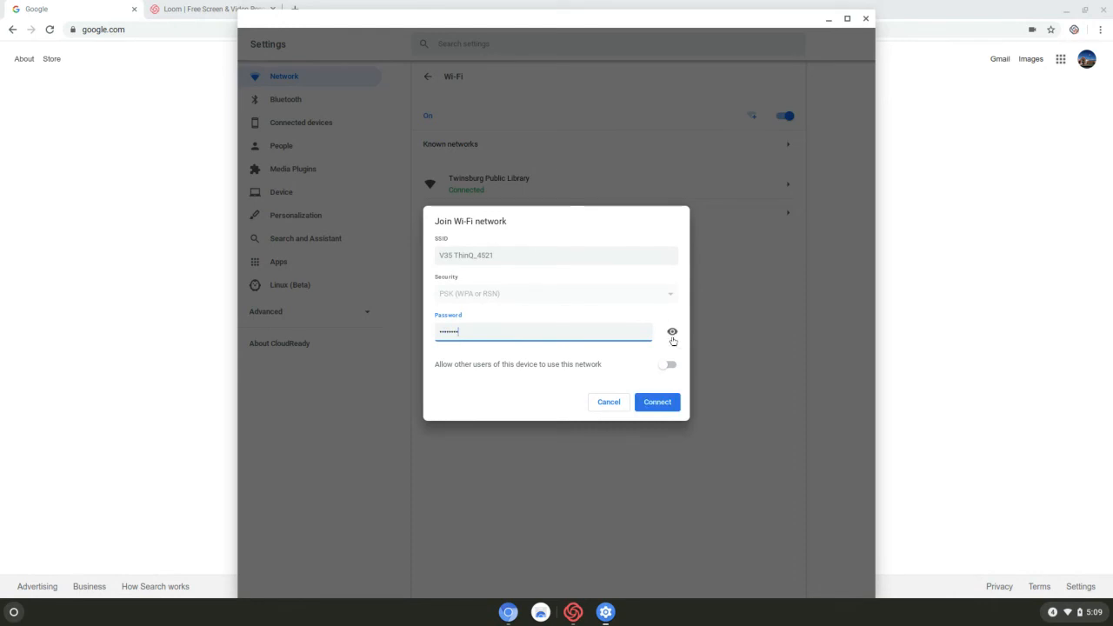
pyautogui.moveTo(672, 331)
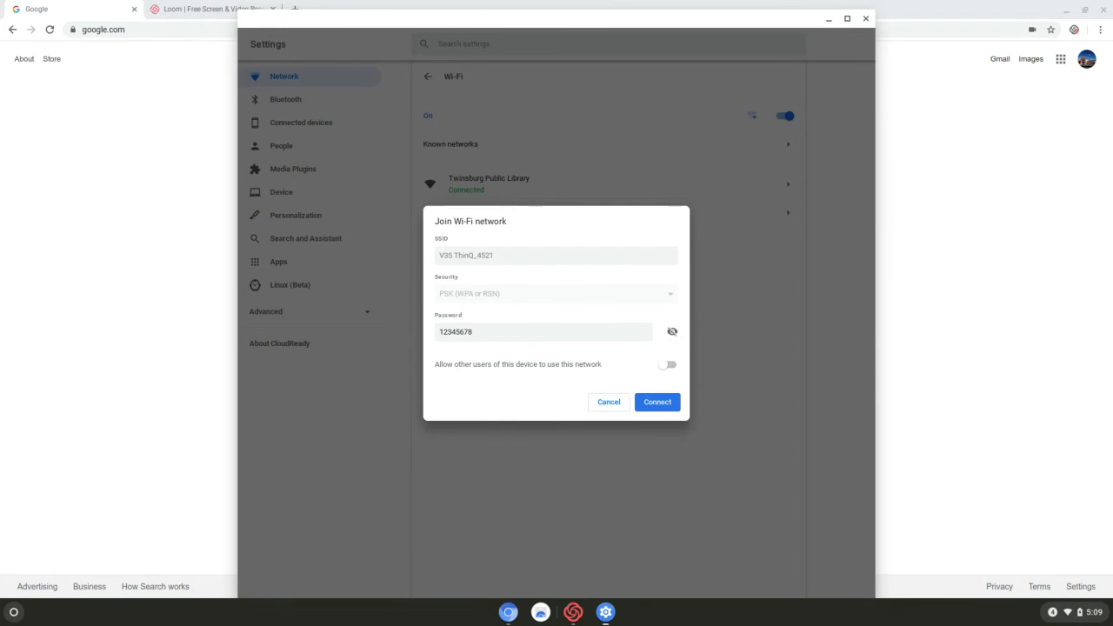
pyautogui.click(657, 401)
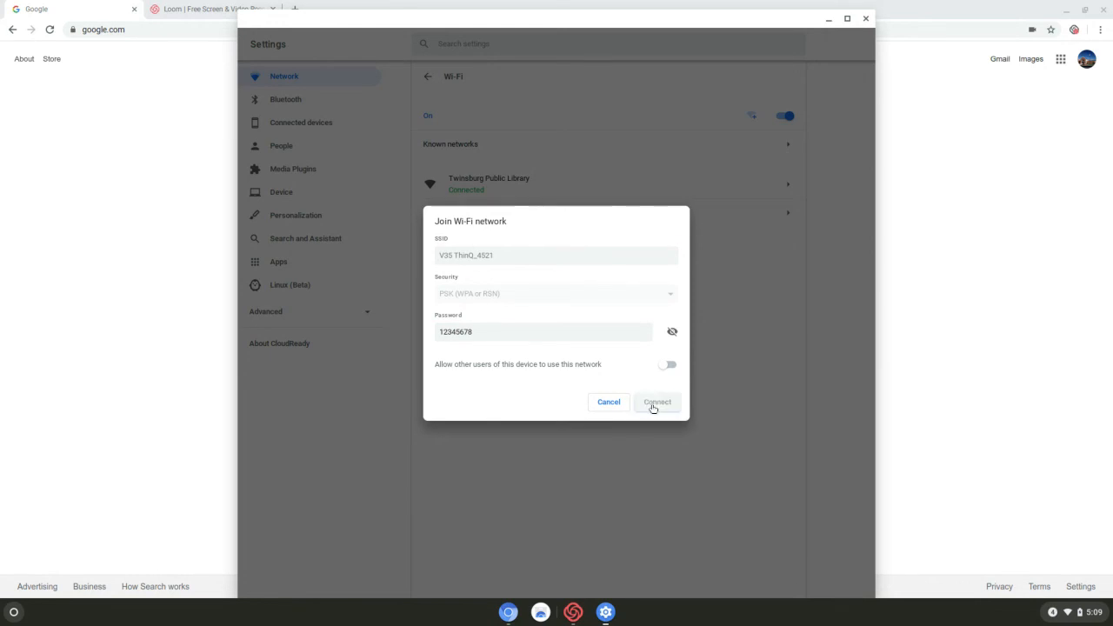
pyautogui.click(657, 402)
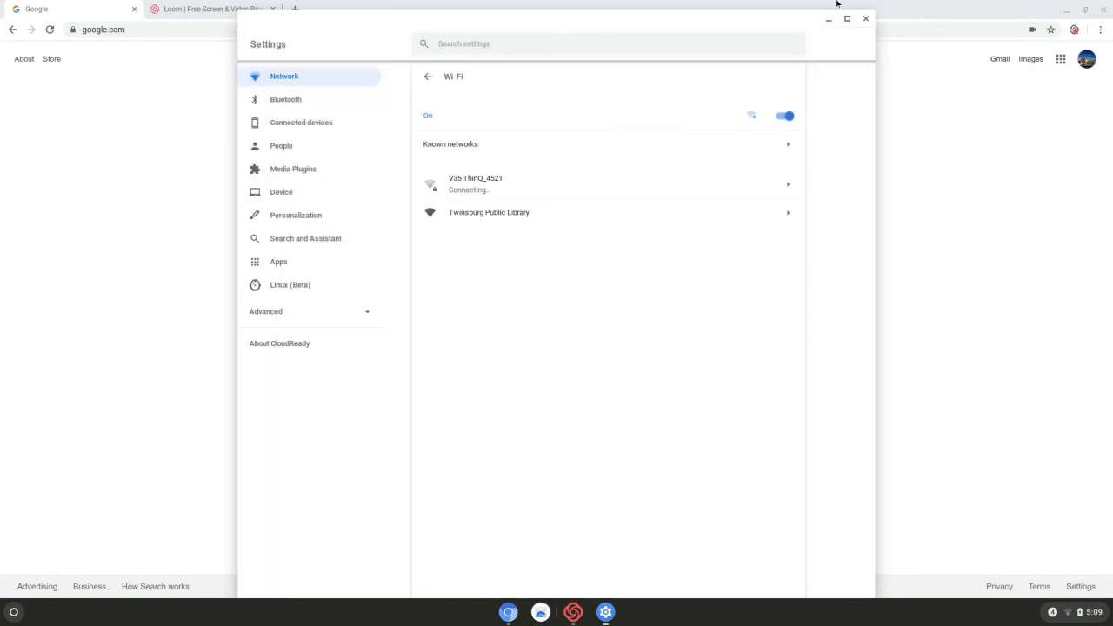